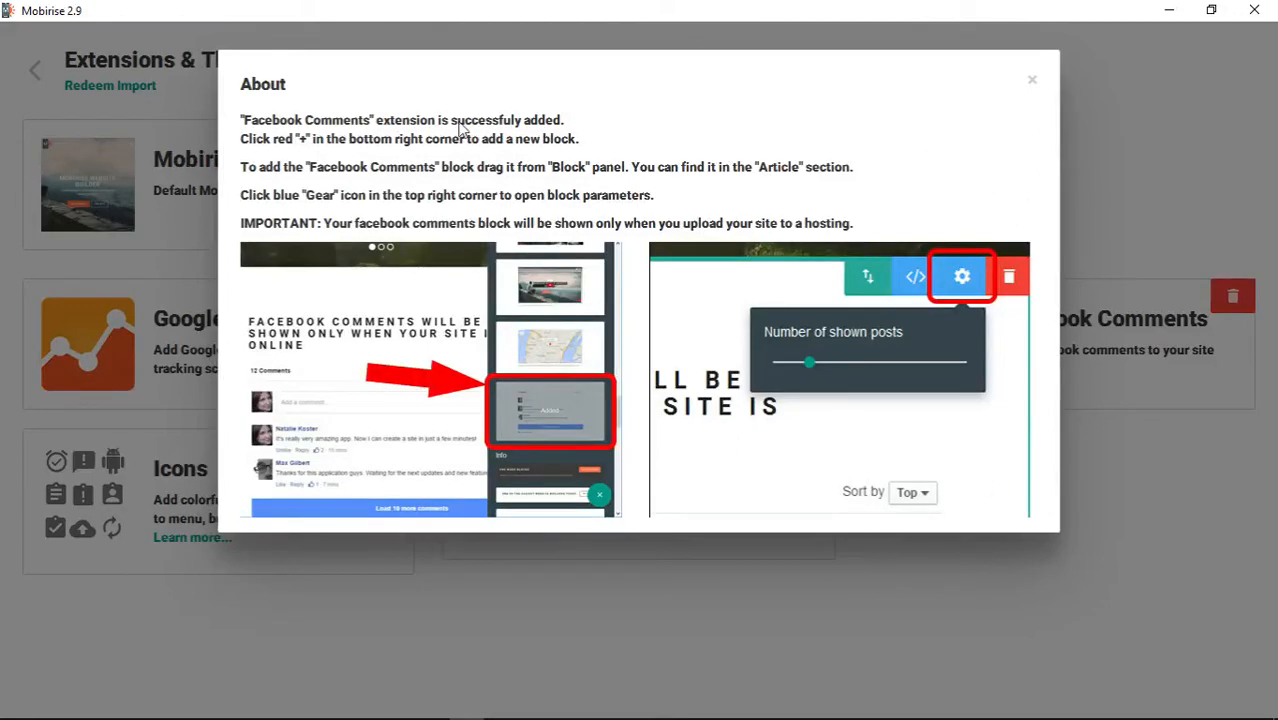
mouse_move(491, 147)
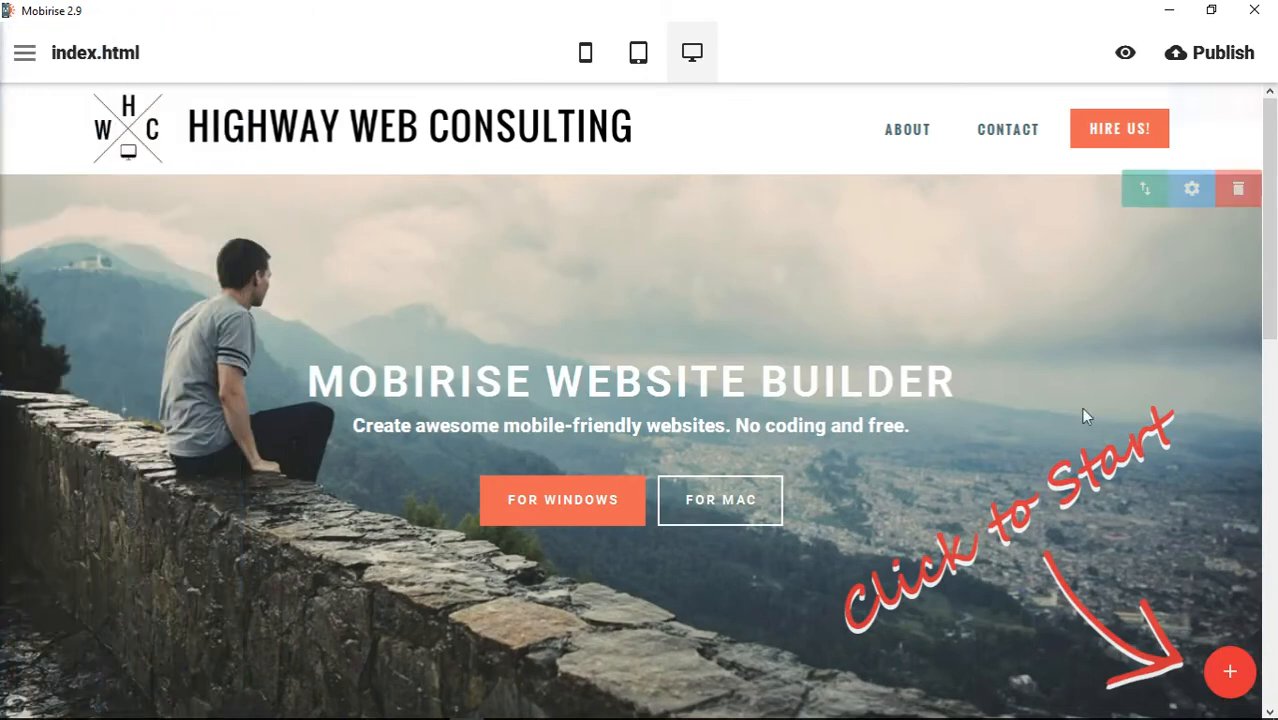
click(1229, 671)
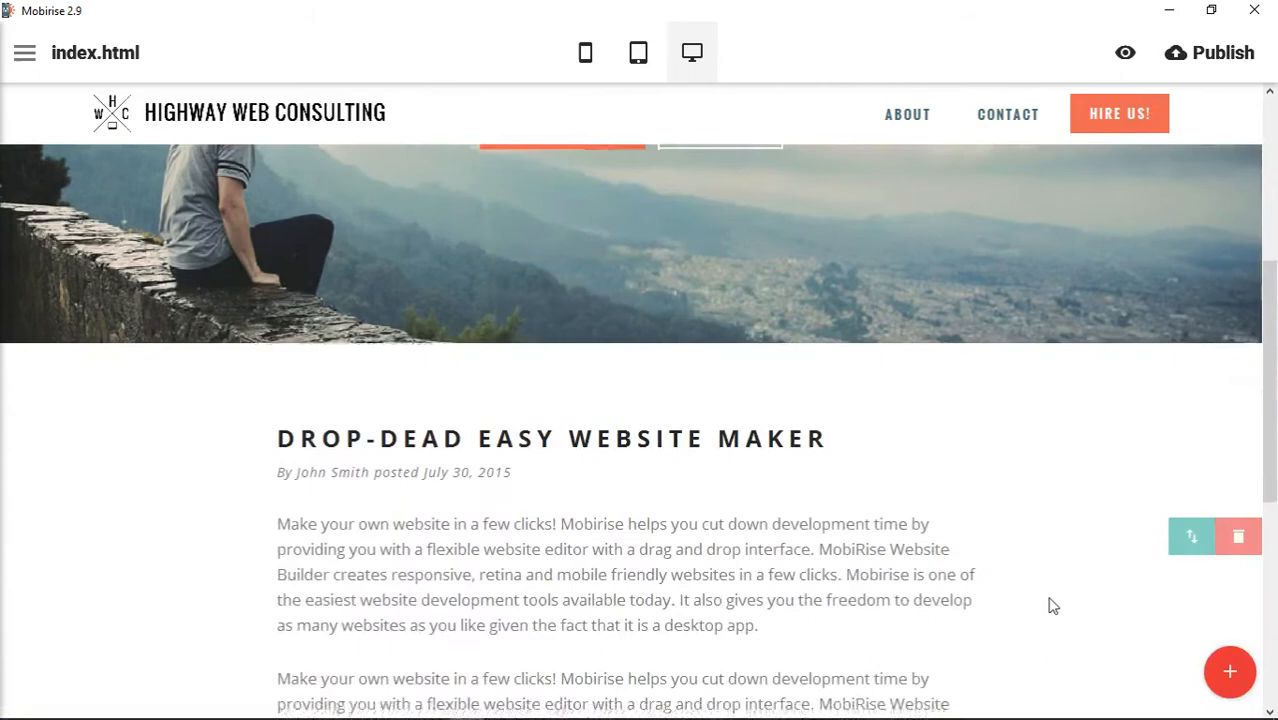
scroll(down, 3)
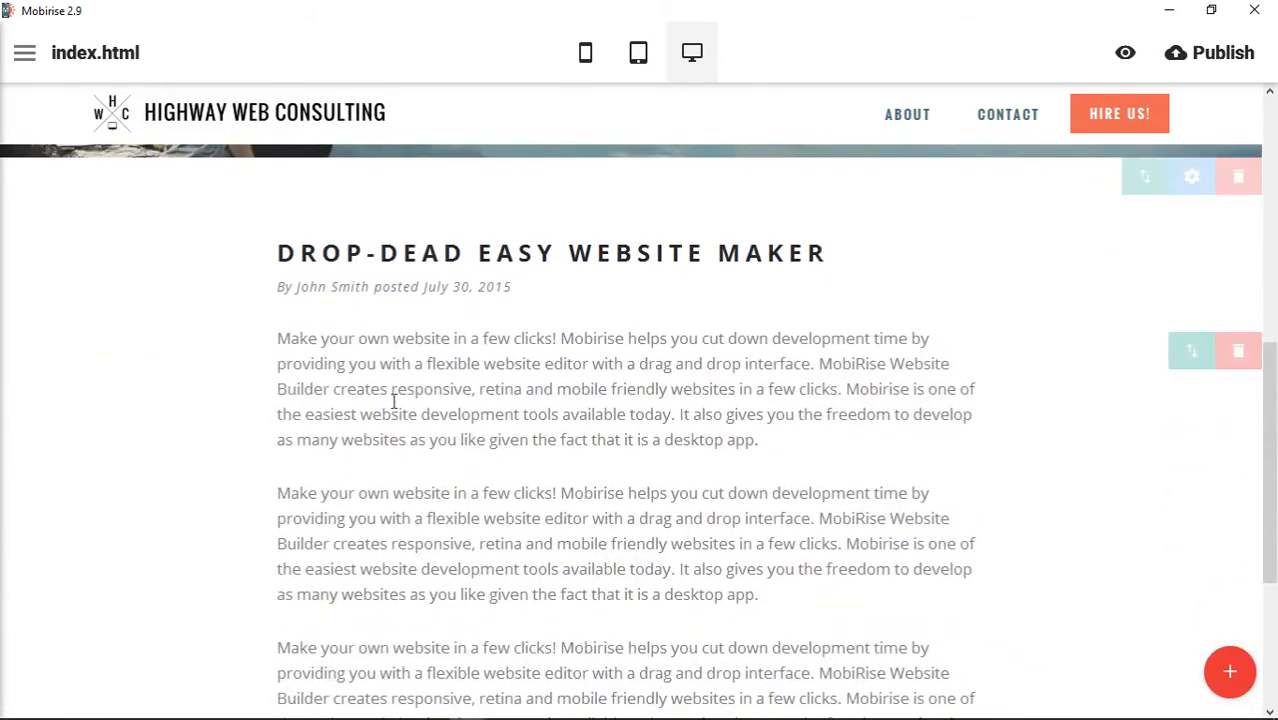
scroll(down, 3)
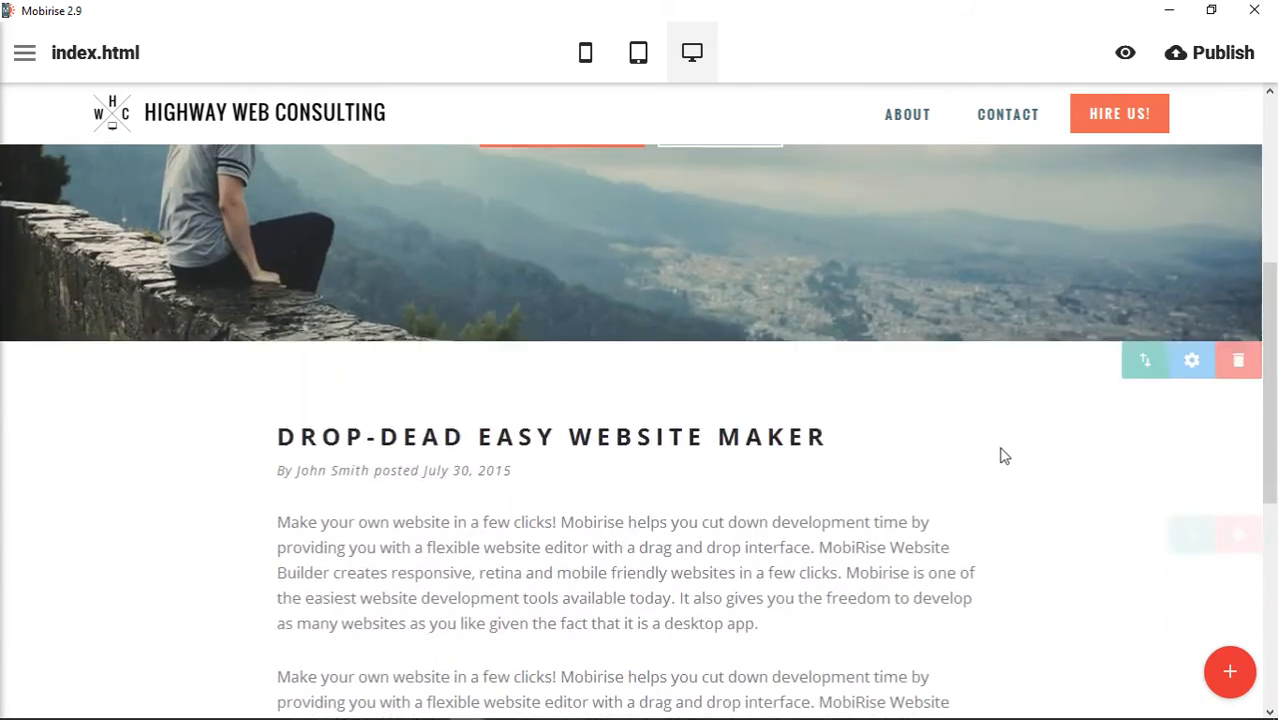
scroll(down, 3)
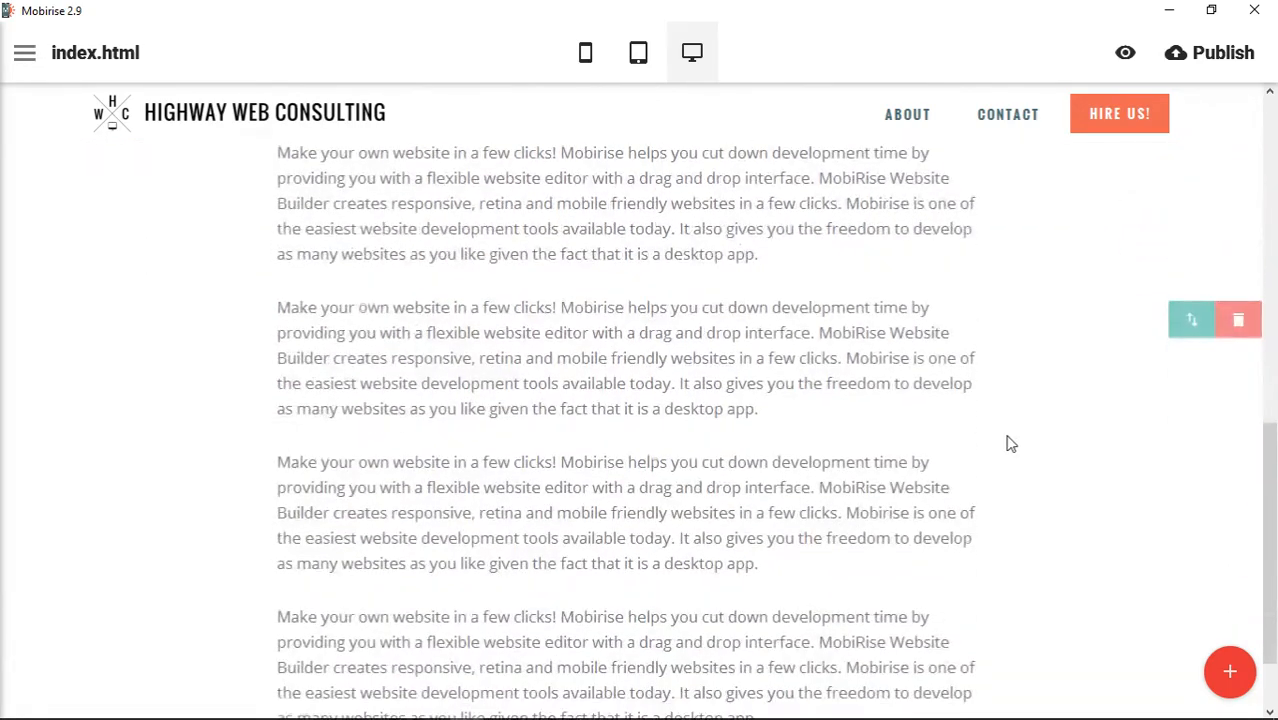
scroll(down, 3)
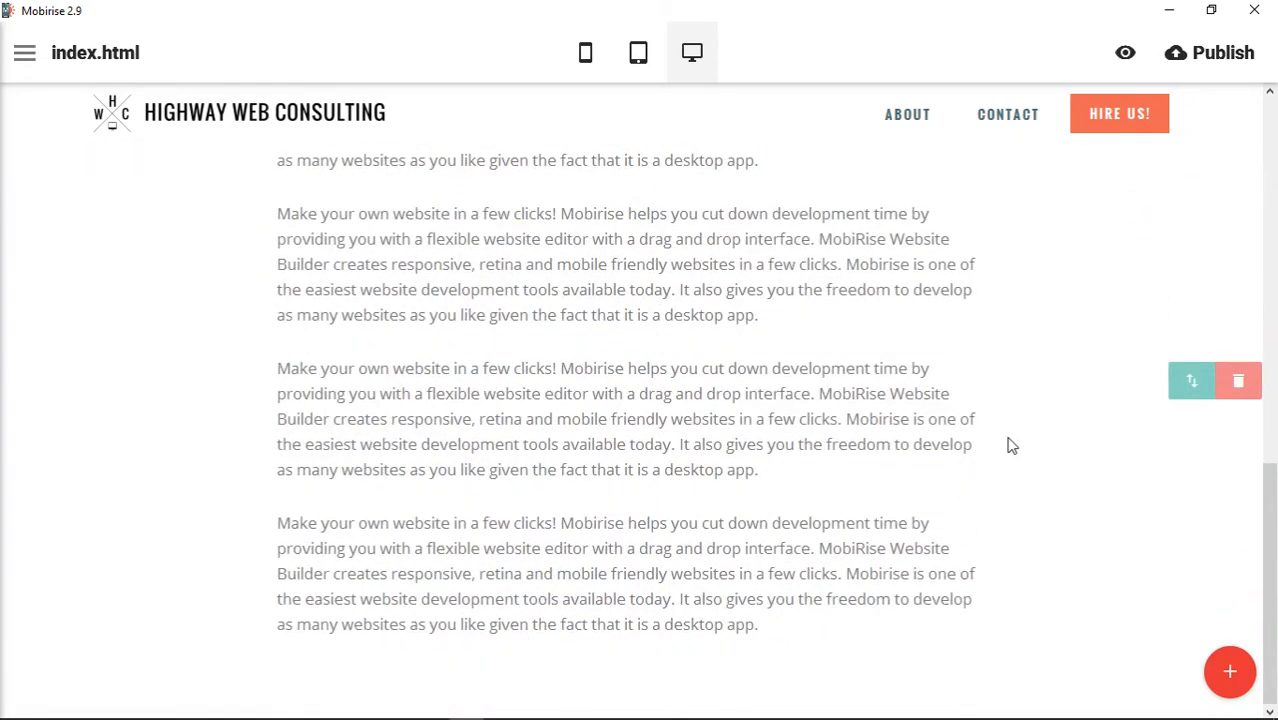
mouse_move(1230, 672)
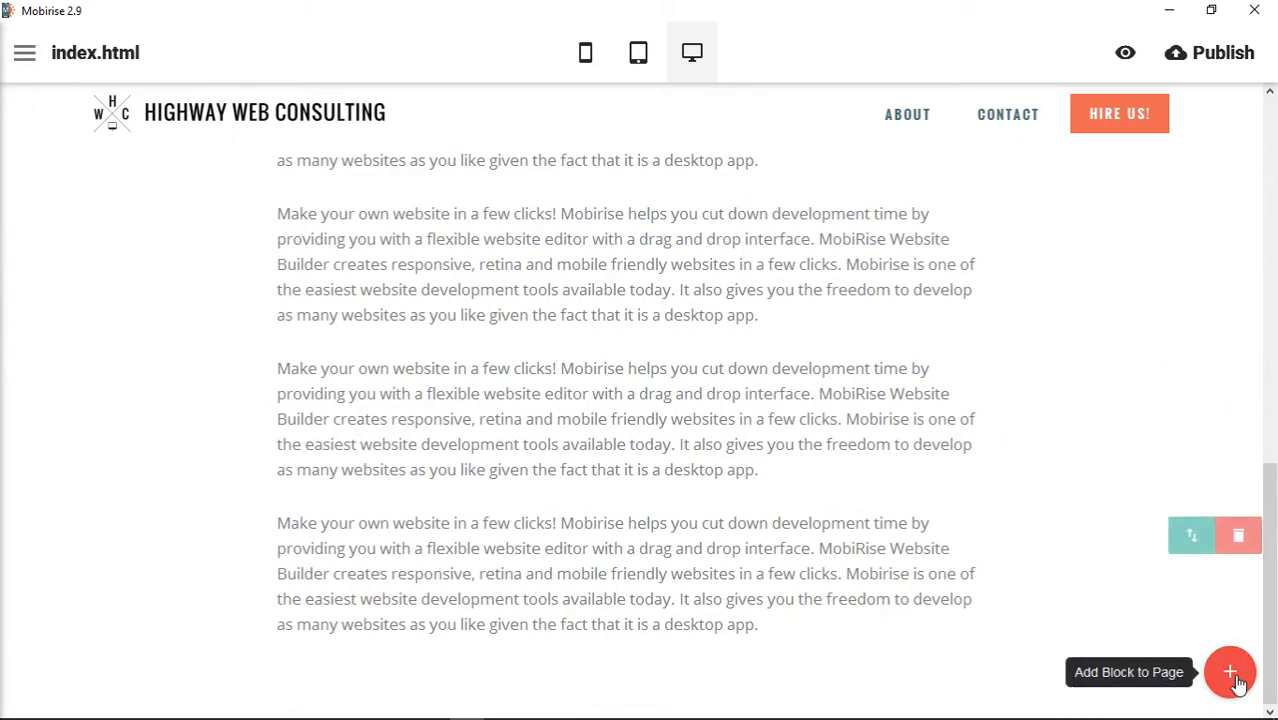
Open the block library and scroll down to the Facebook comments block thumbnail
click(1230, 672)
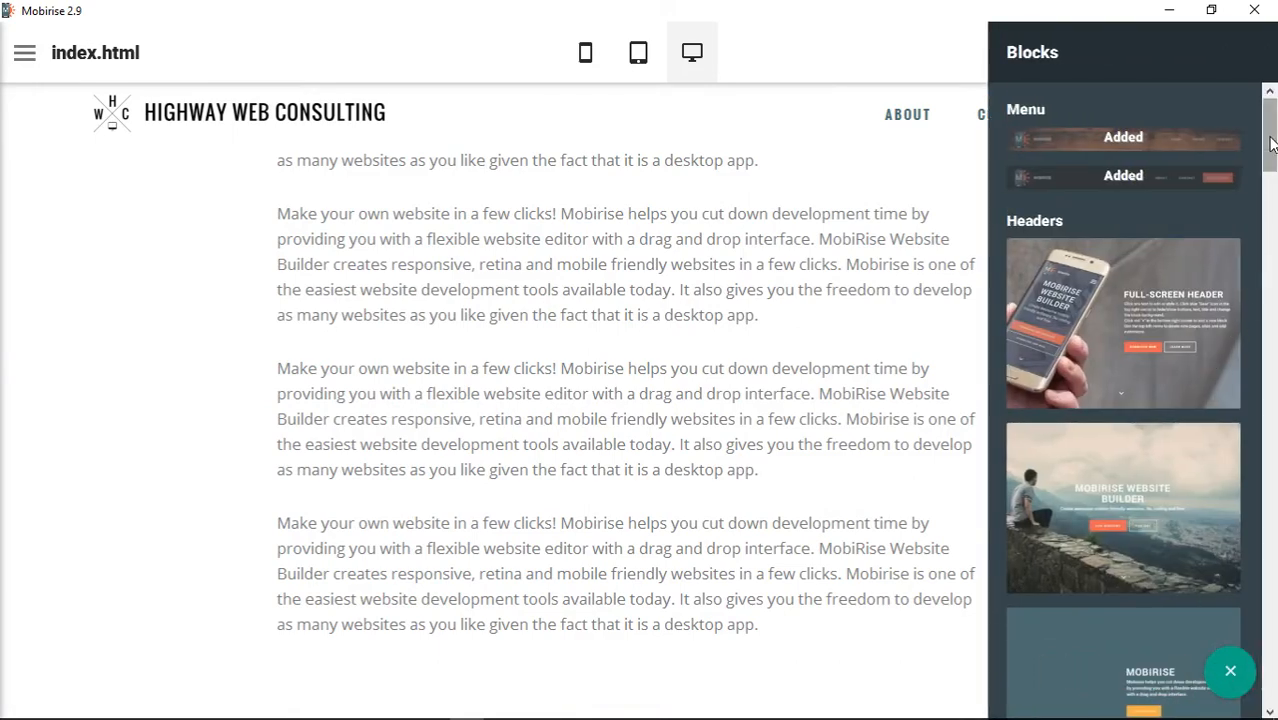
scroll(down, 3)
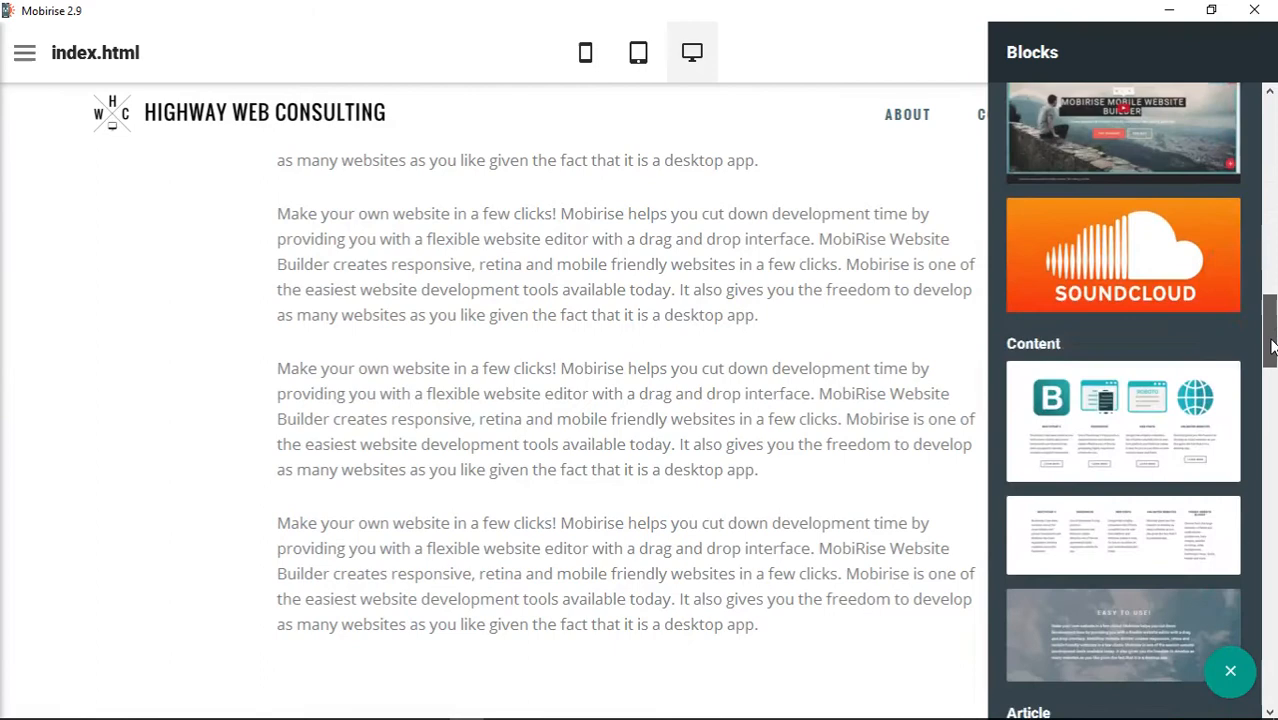
scroll(down, 3)
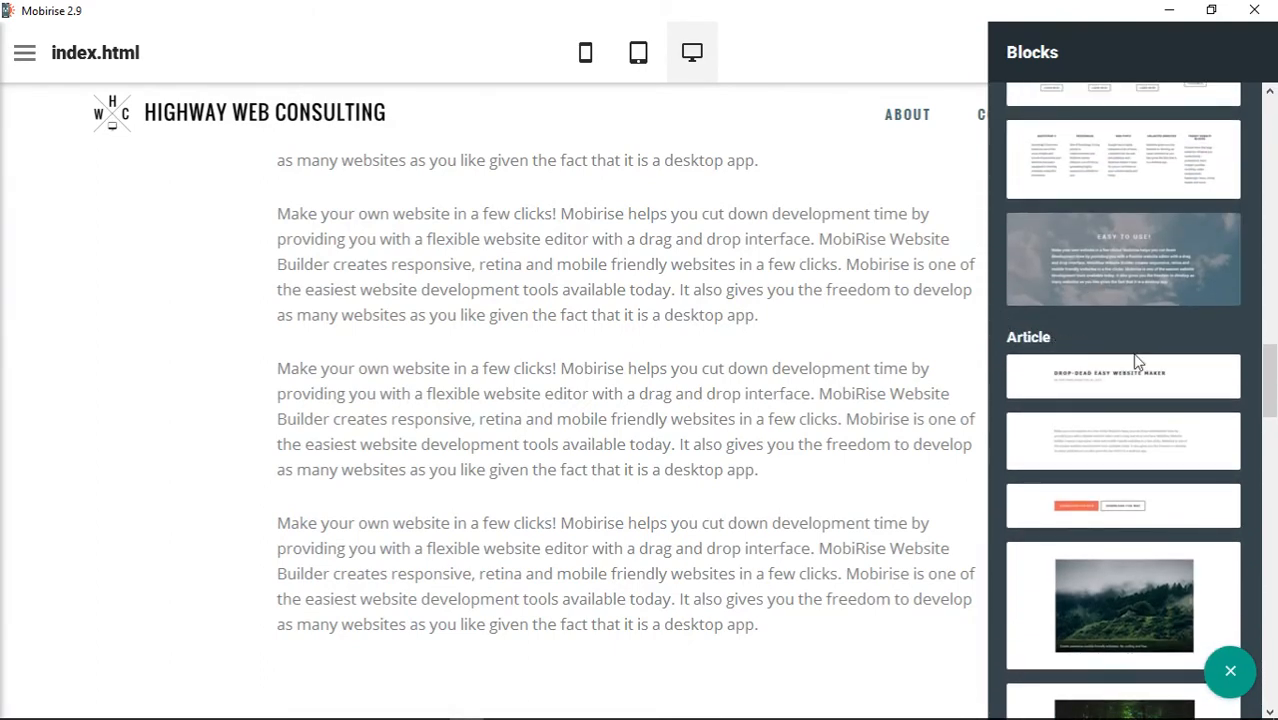
scroll(down, 3)
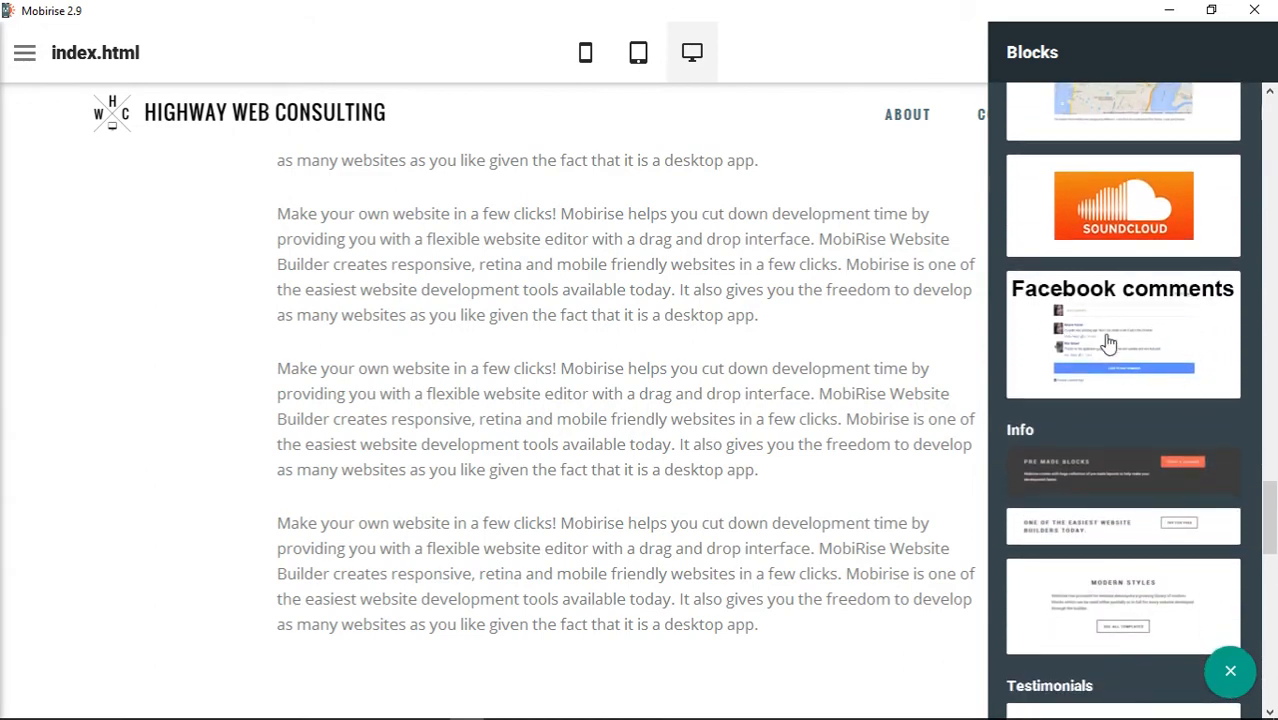
mouse_move(1133, 340)
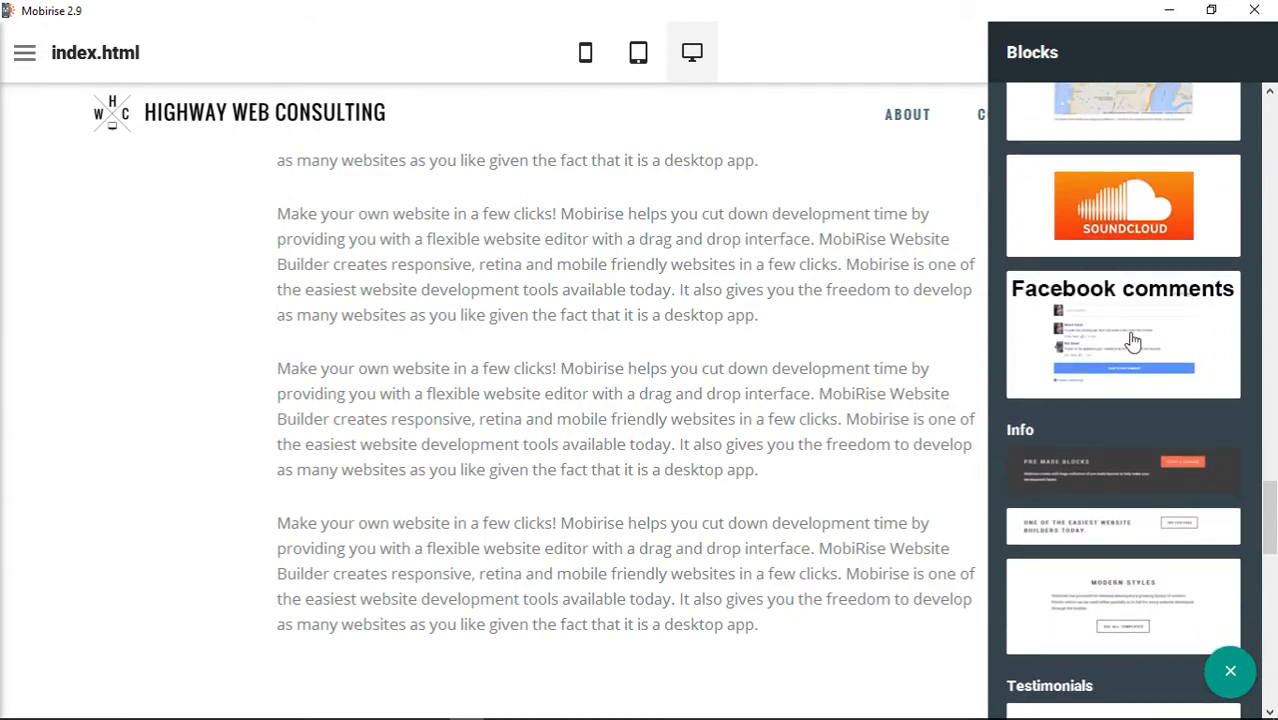
Add the Facebook comments block to the end of index.html
click(1122, 334)
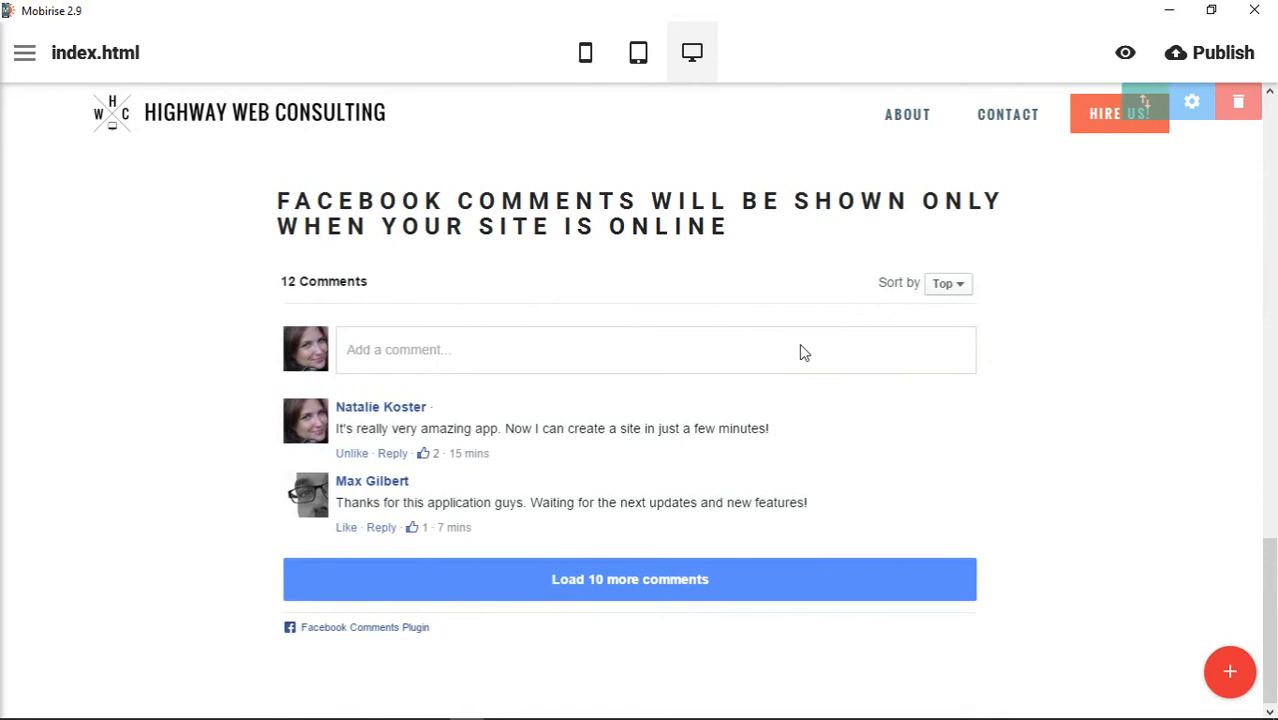
mouse_move(662, 231)
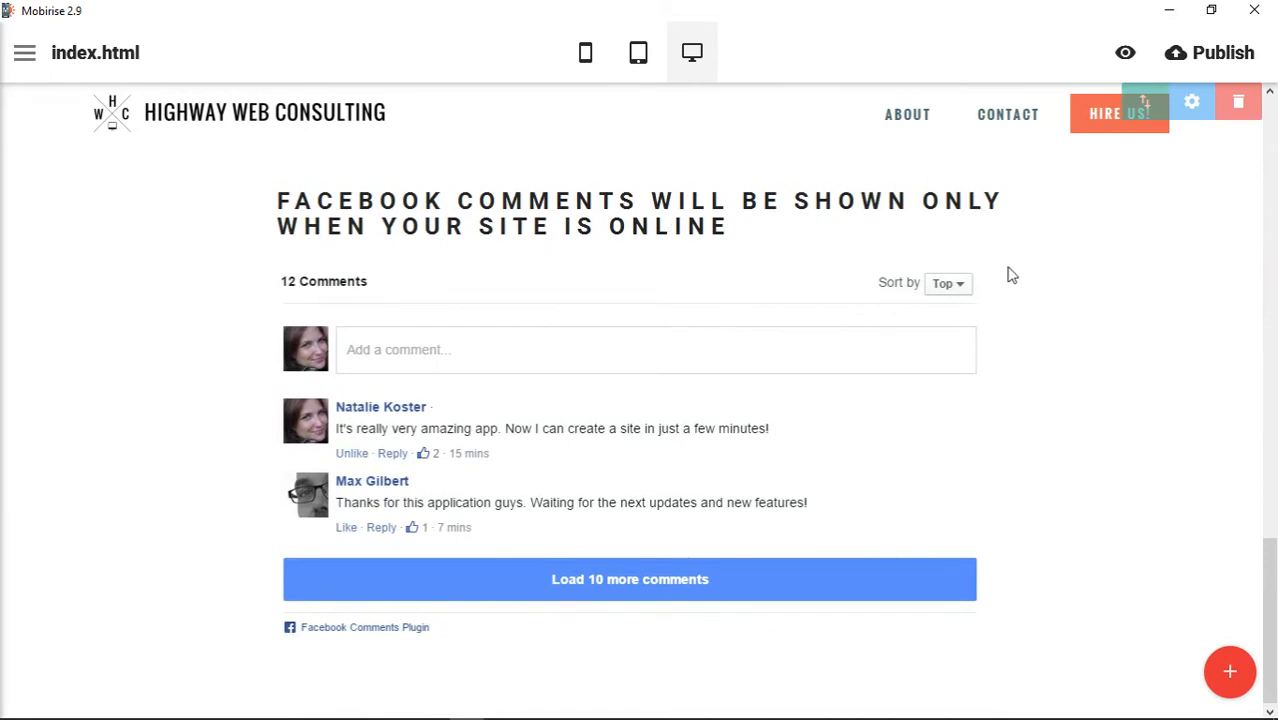
mouse_move(1016, 275)
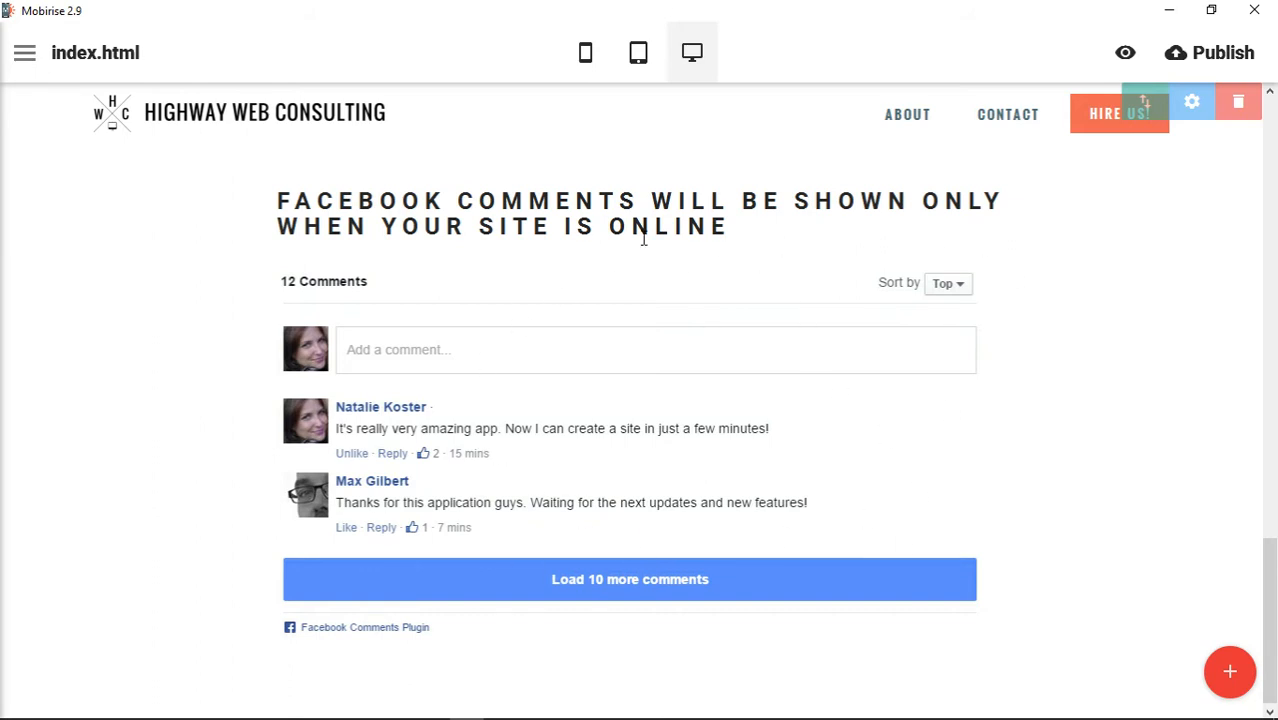
mouse_move(1115, 462)
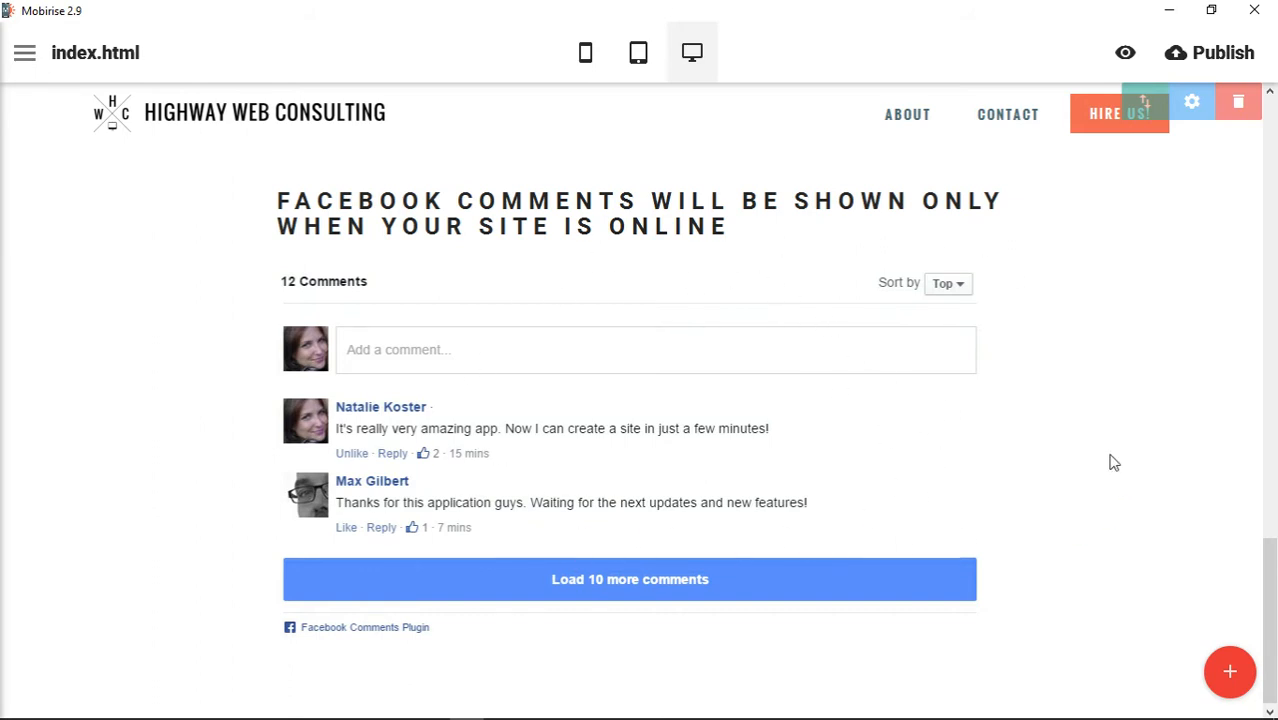
mouse_move(1039, 415)
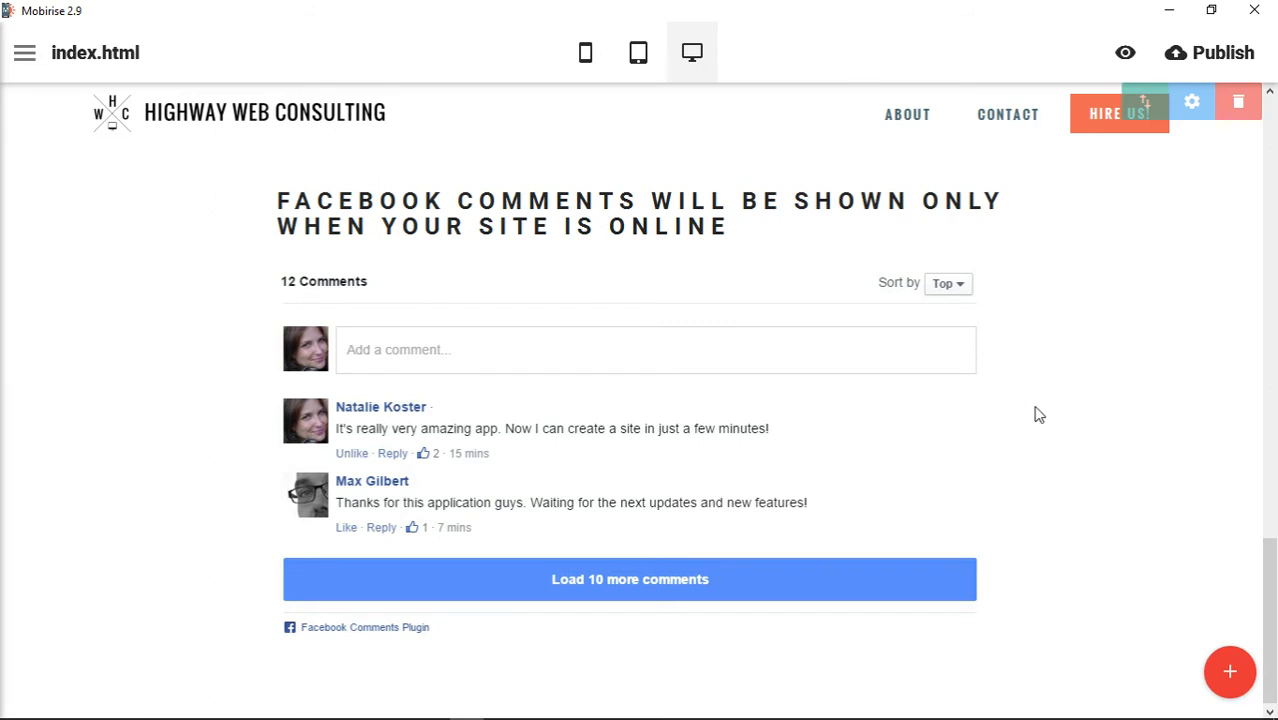
mouse_move(1024, 427)
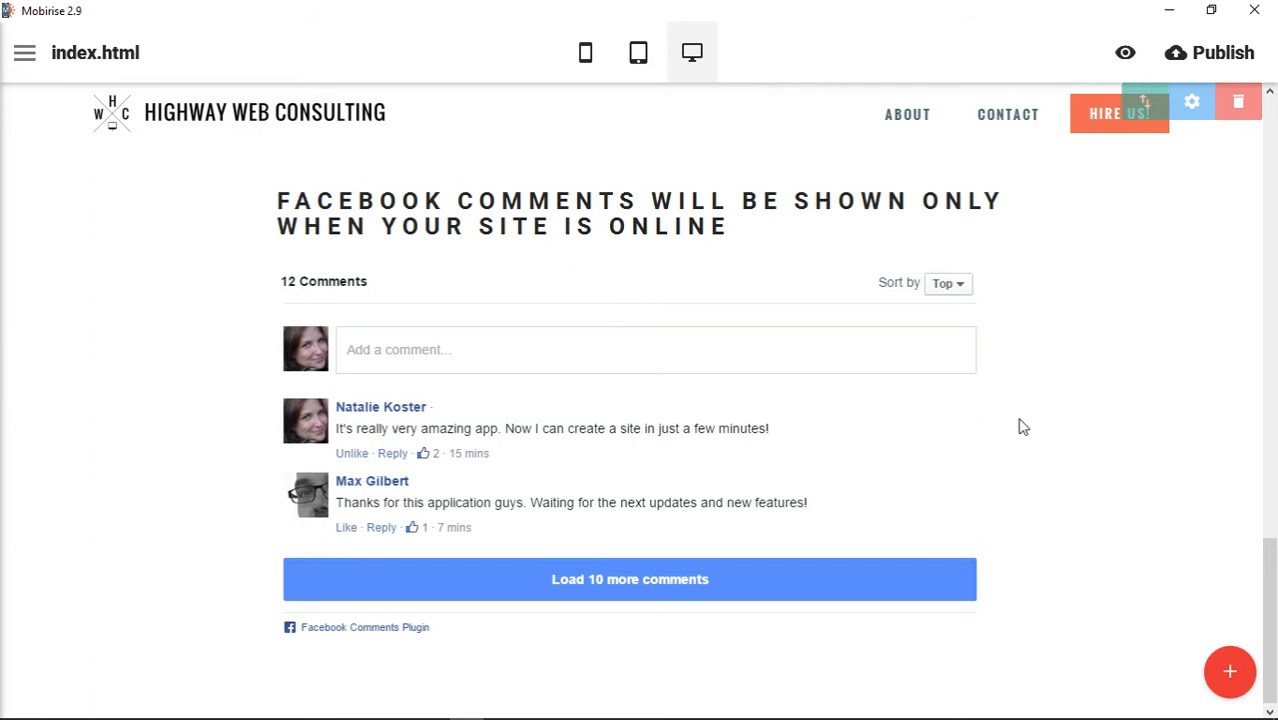
mouse_move(1159, 162)
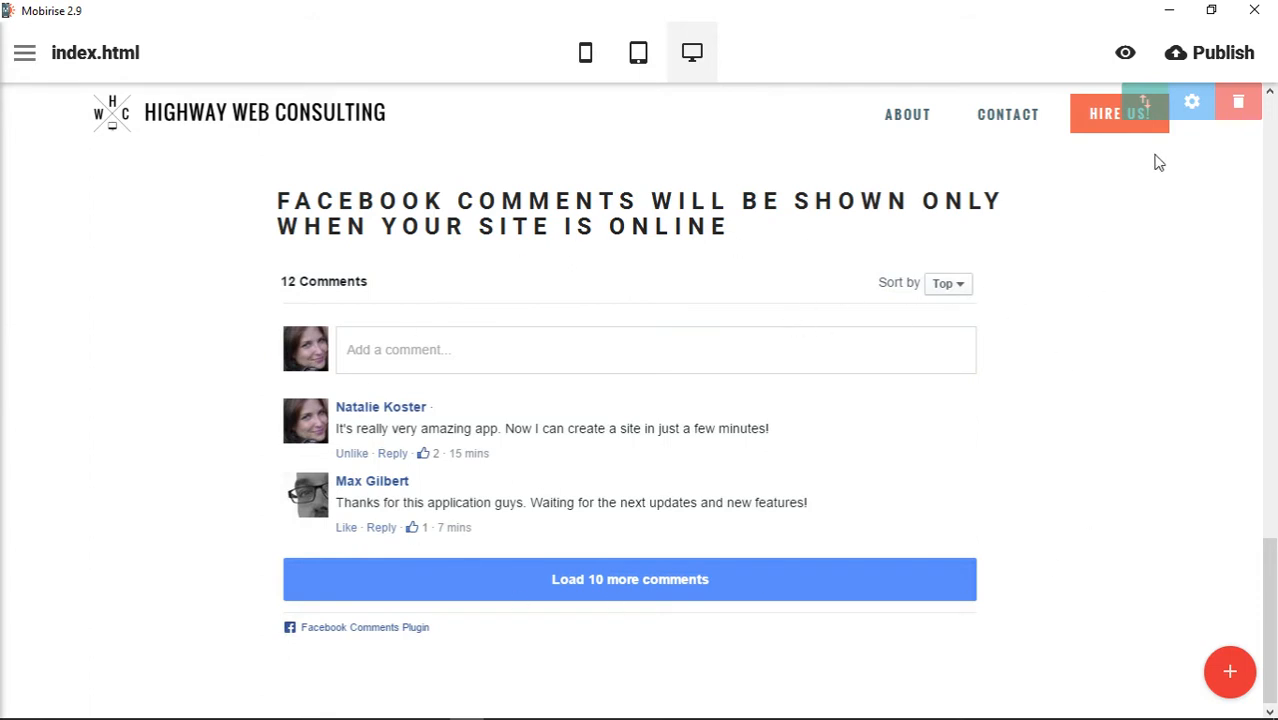
Open the comments block settings, try 14 posts, then restore the original post count
click(1191, 101)
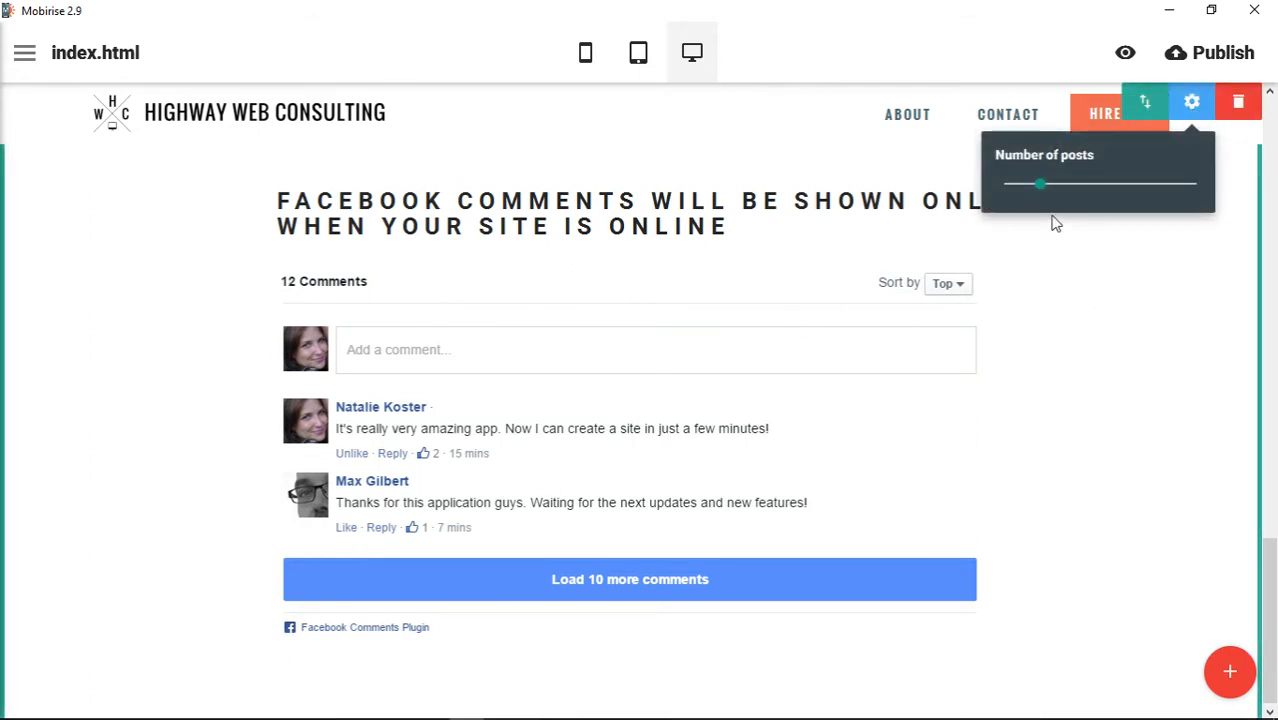
drag(1040, 183, 1130, 183)
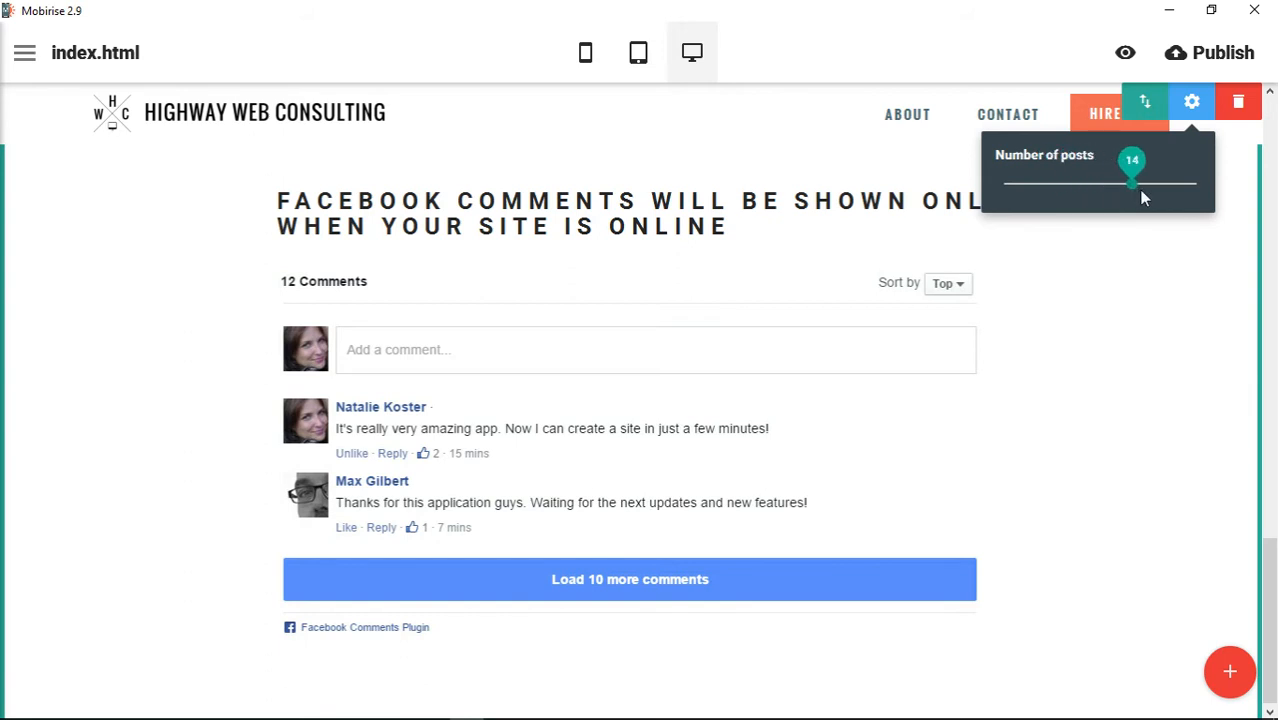
drag(1131, 183, 1040, 183)
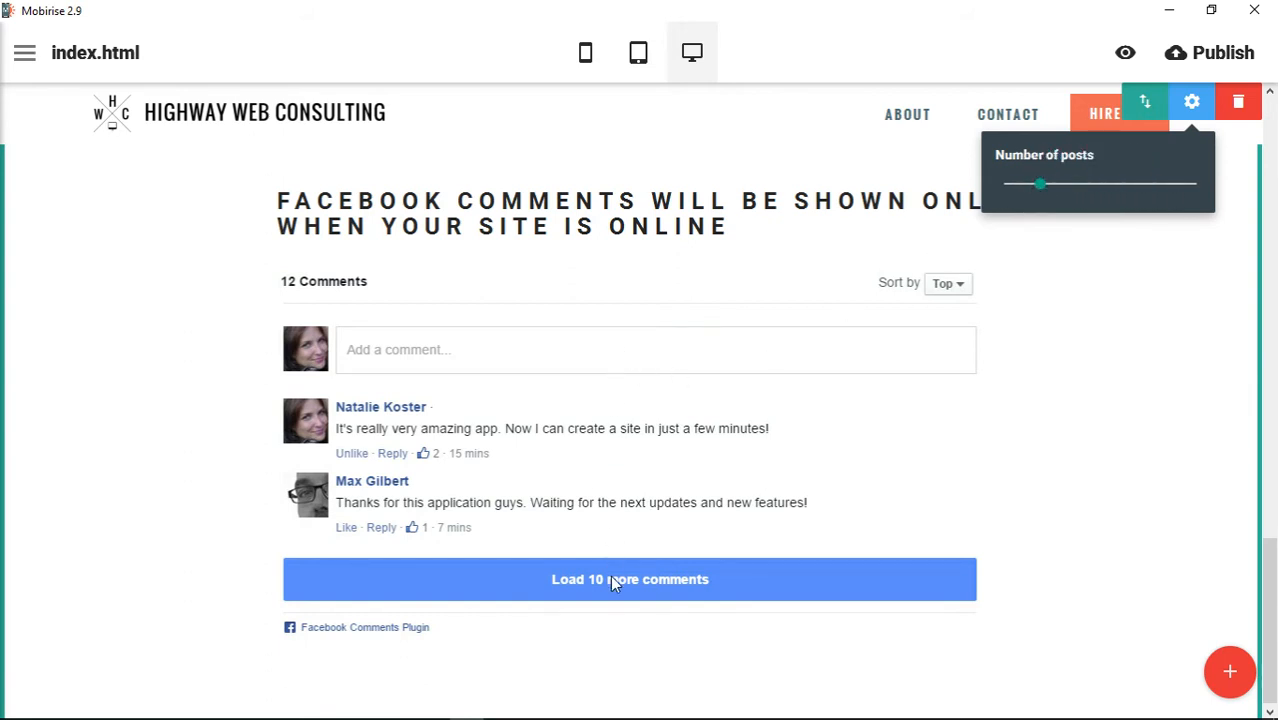
mouse_move(644, 543)
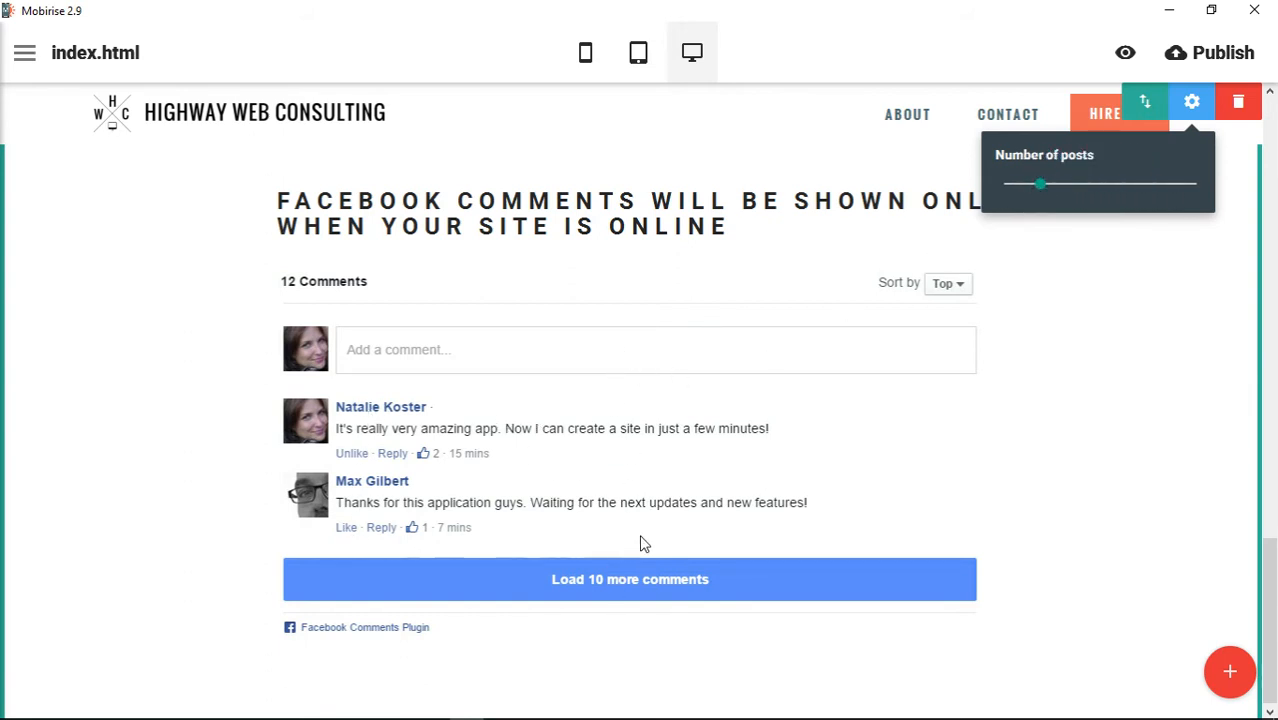
mouse_move(648, 598)
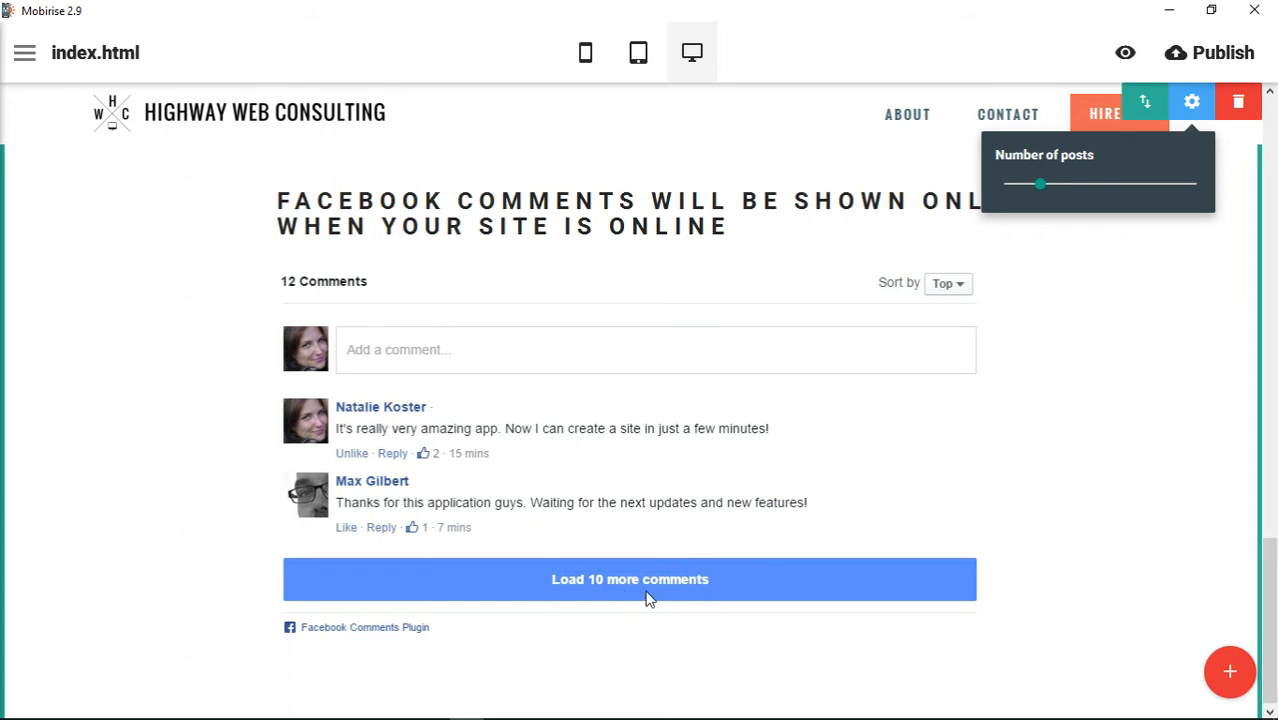
mouse_move(637, 584)
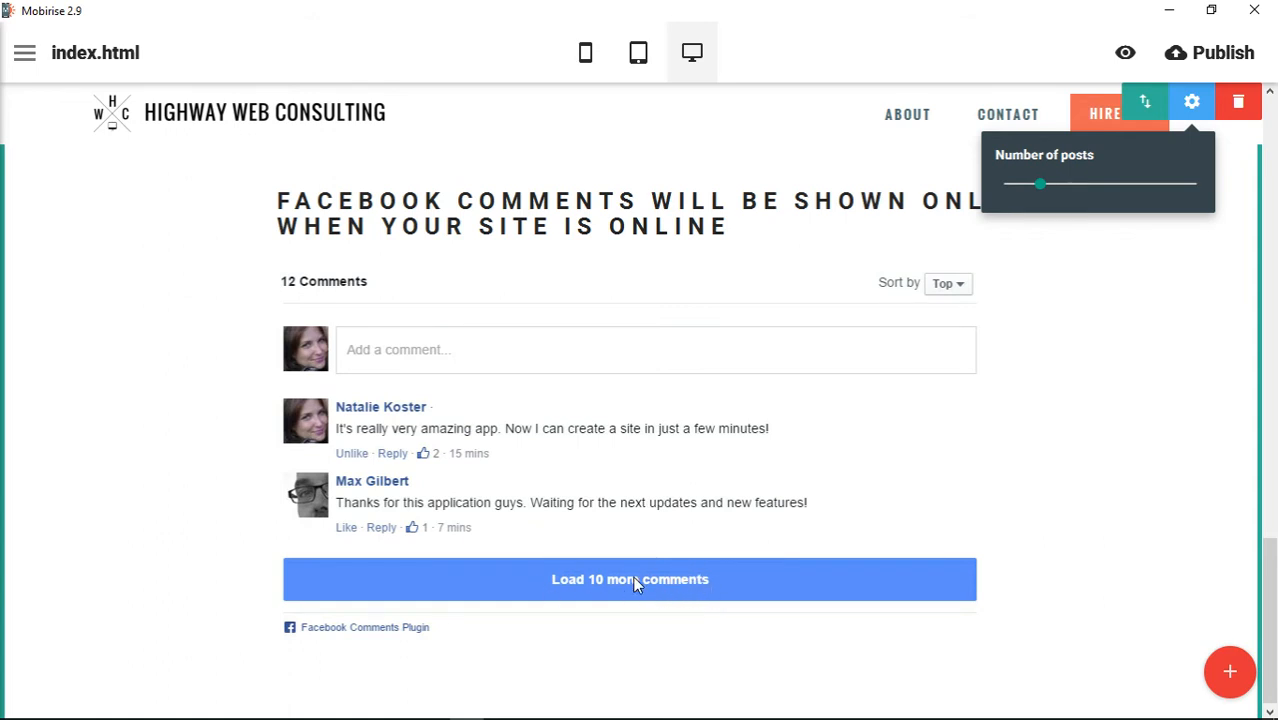
mouse_move(297, 636)
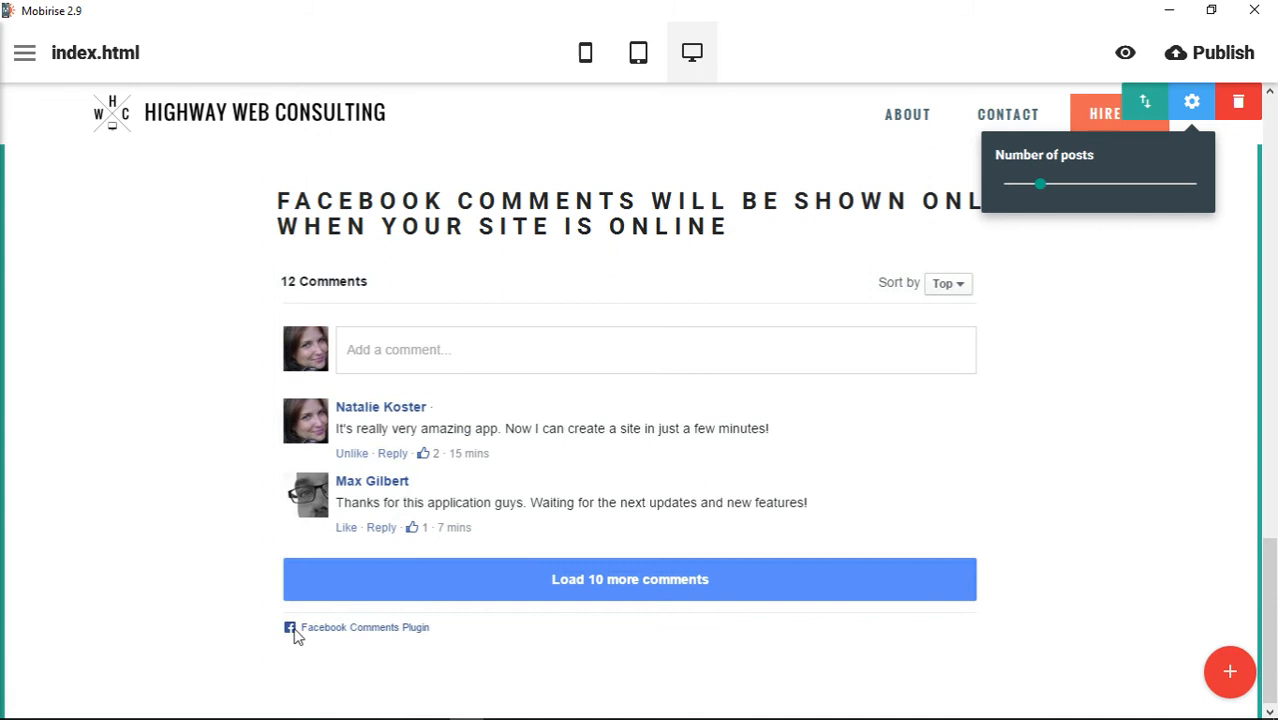
mouse_move(351, 636)
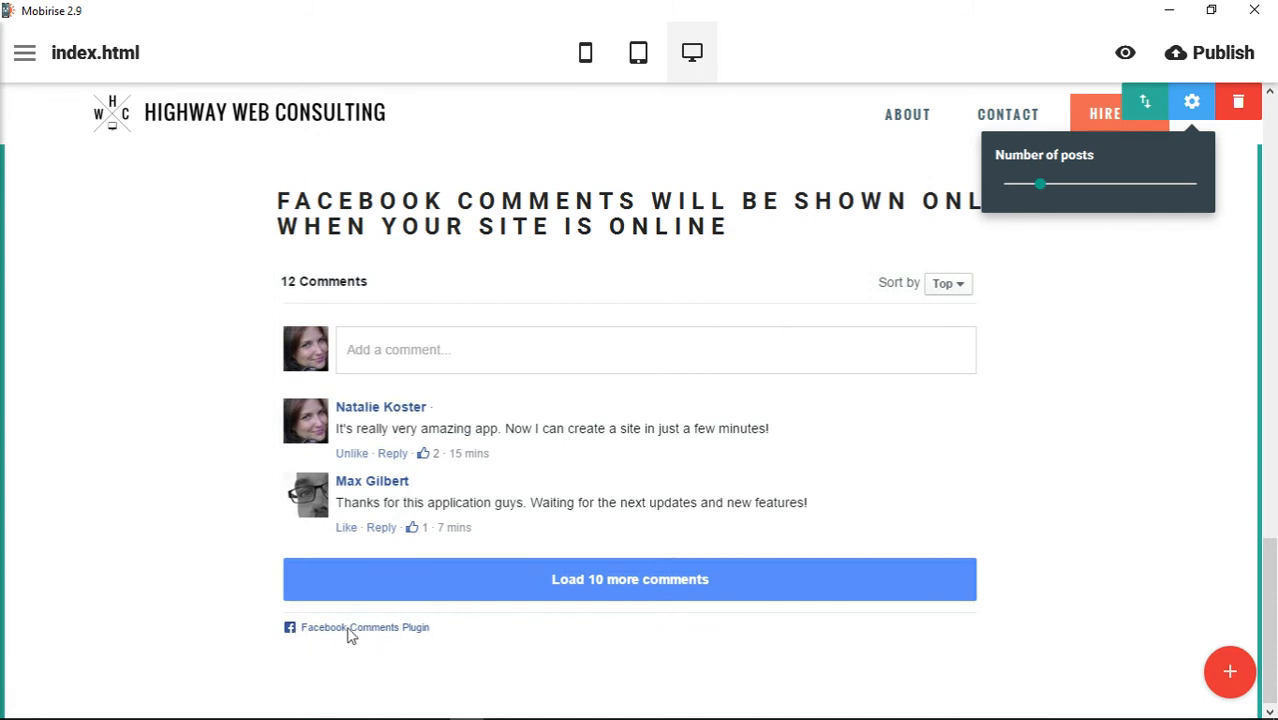
mouse_move(1046, 468)
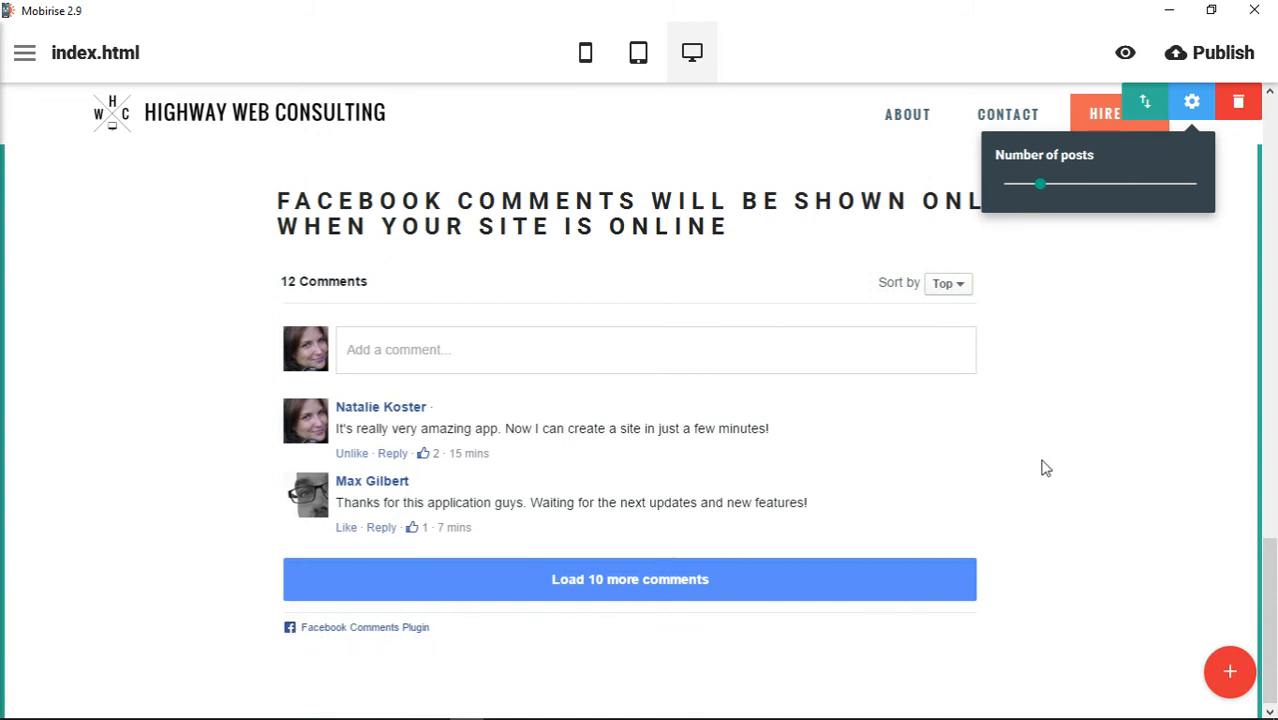
mouse_move(920, 248)
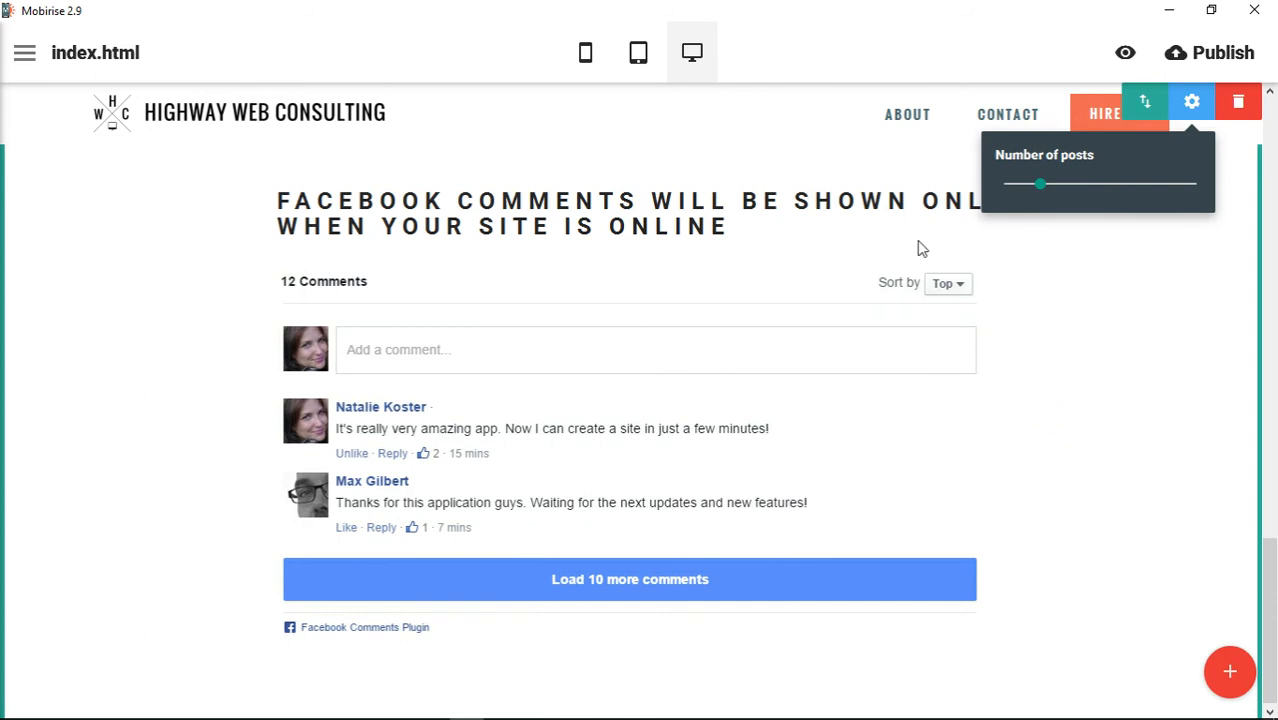
mouse_move(648, 523)
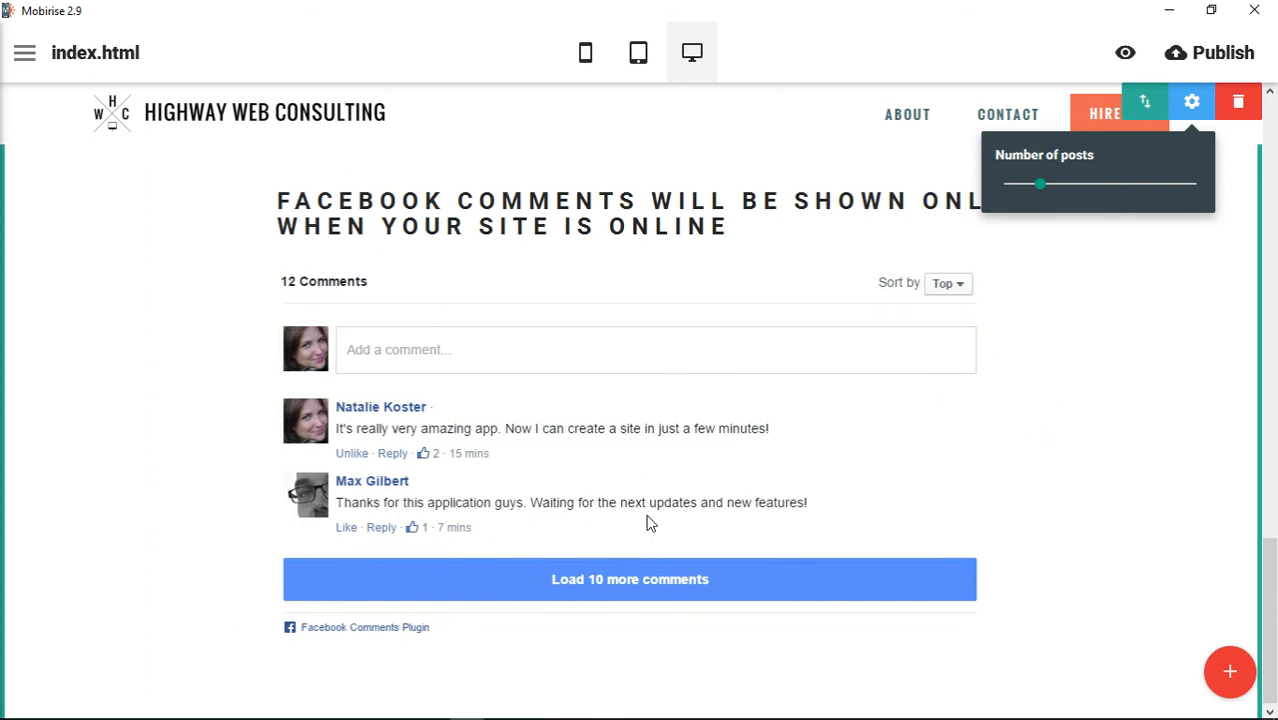
mouse_move(555, 358)
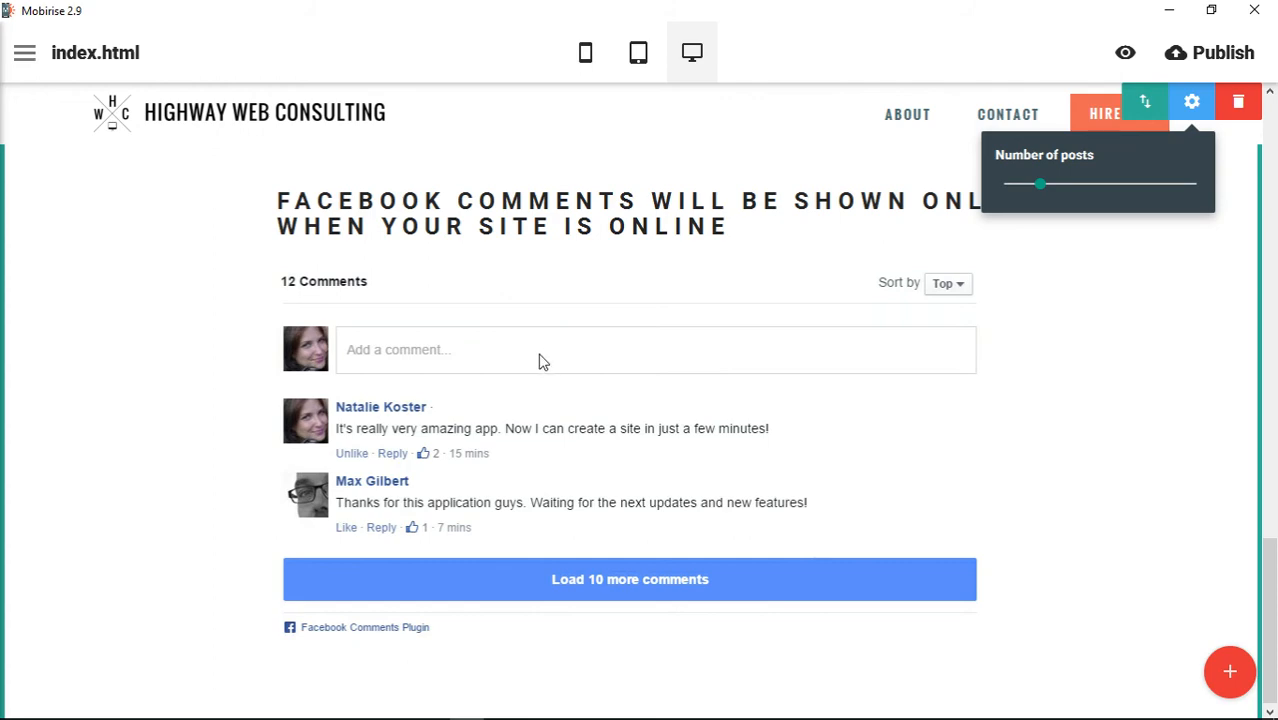
mouse_move(504, 345)
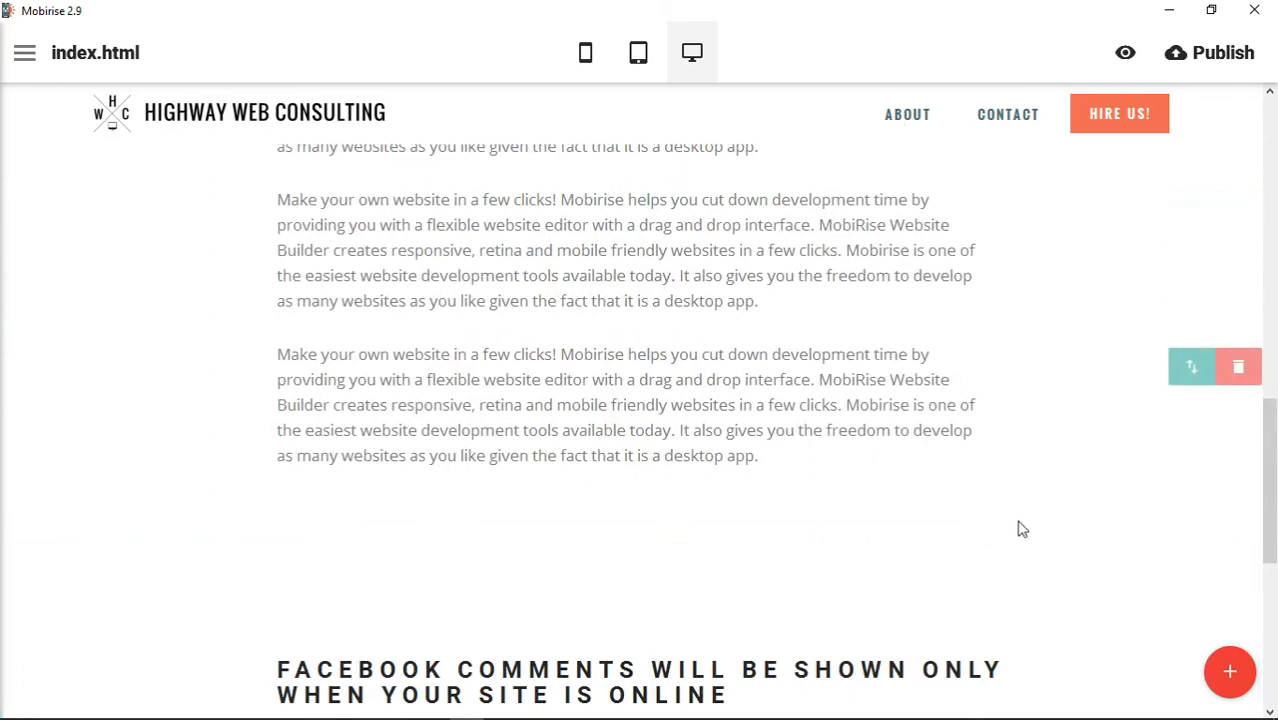
Scroll down to view the Facebook comments block below the article paragraphs
scroll(down, 3)
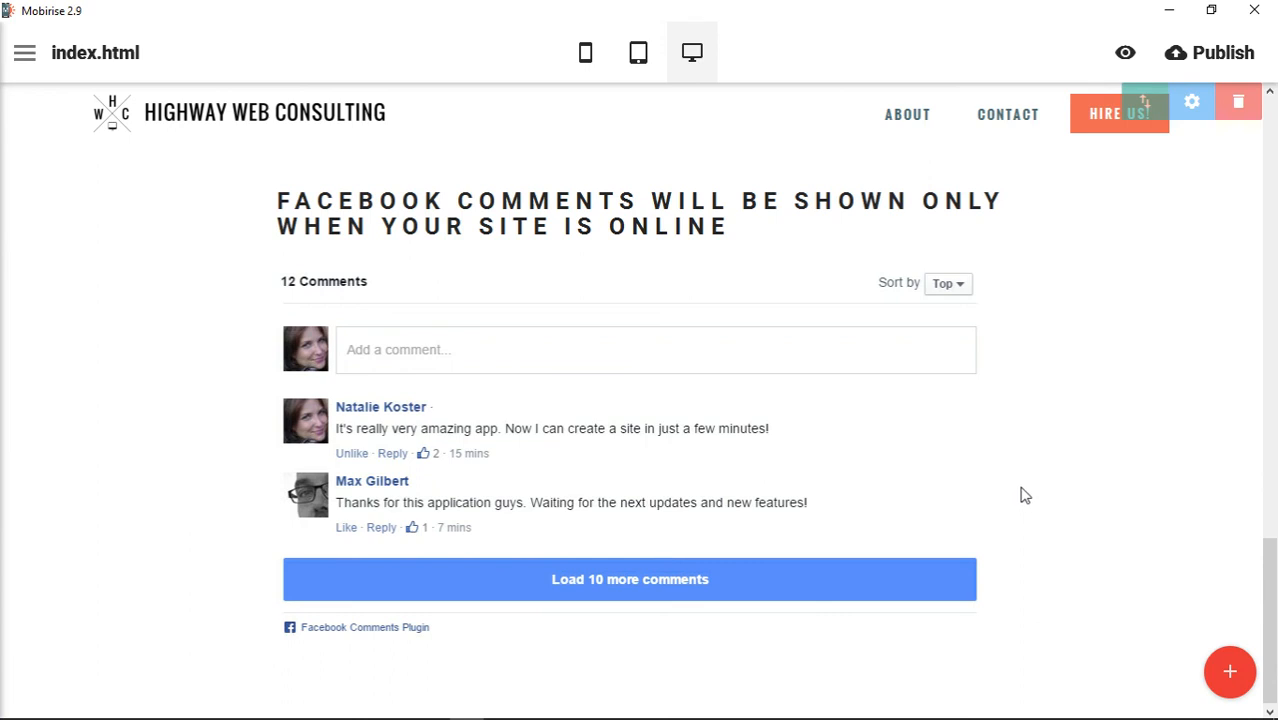
mouse_move(1028, 480)
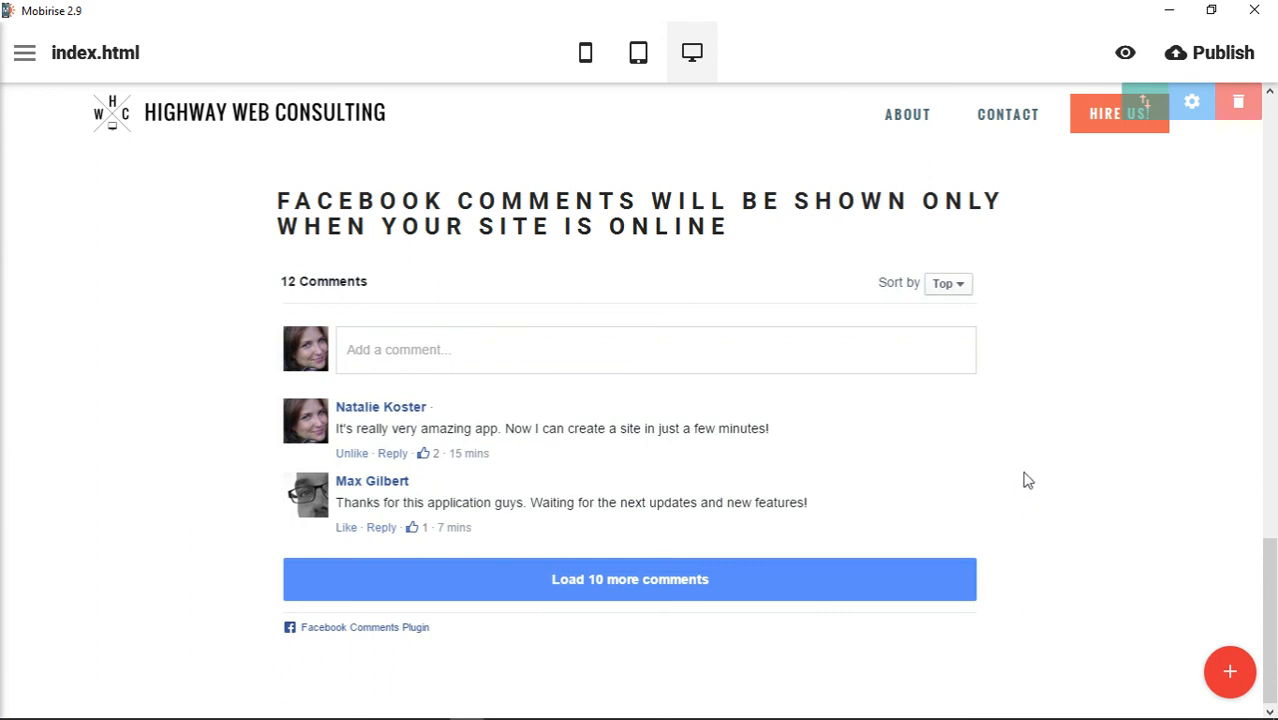
mouse_move(1038, 457)
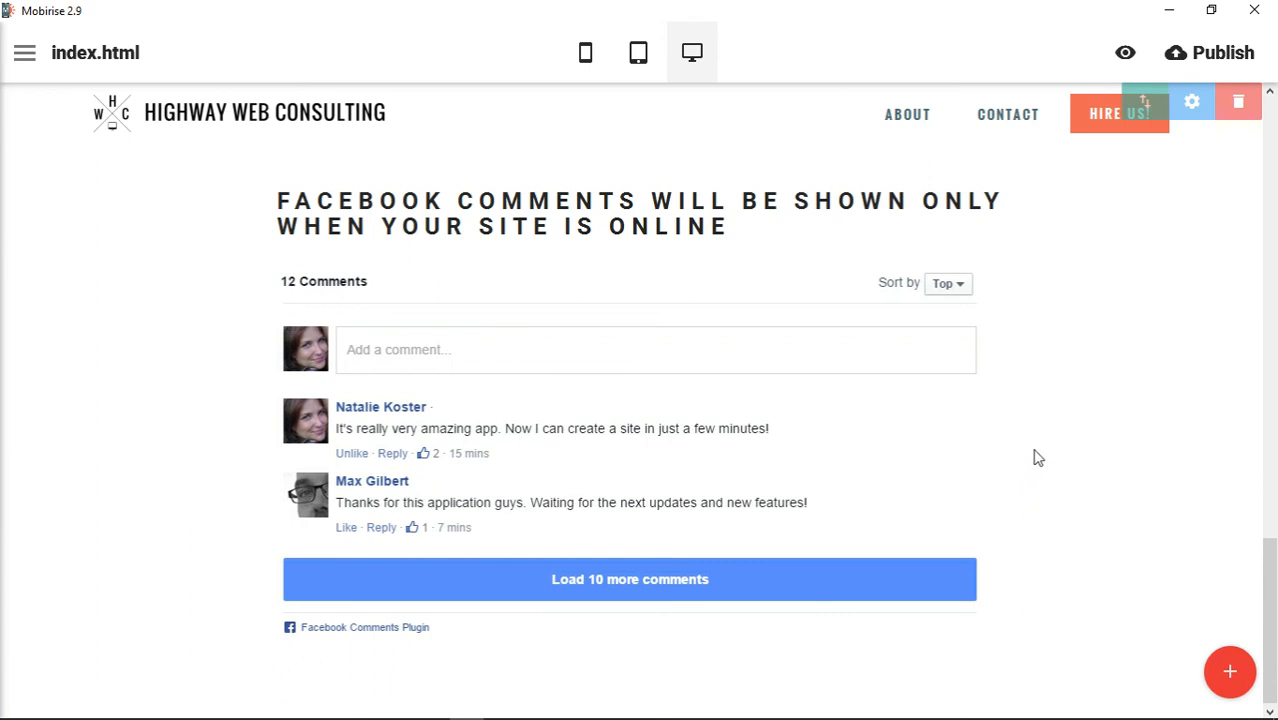